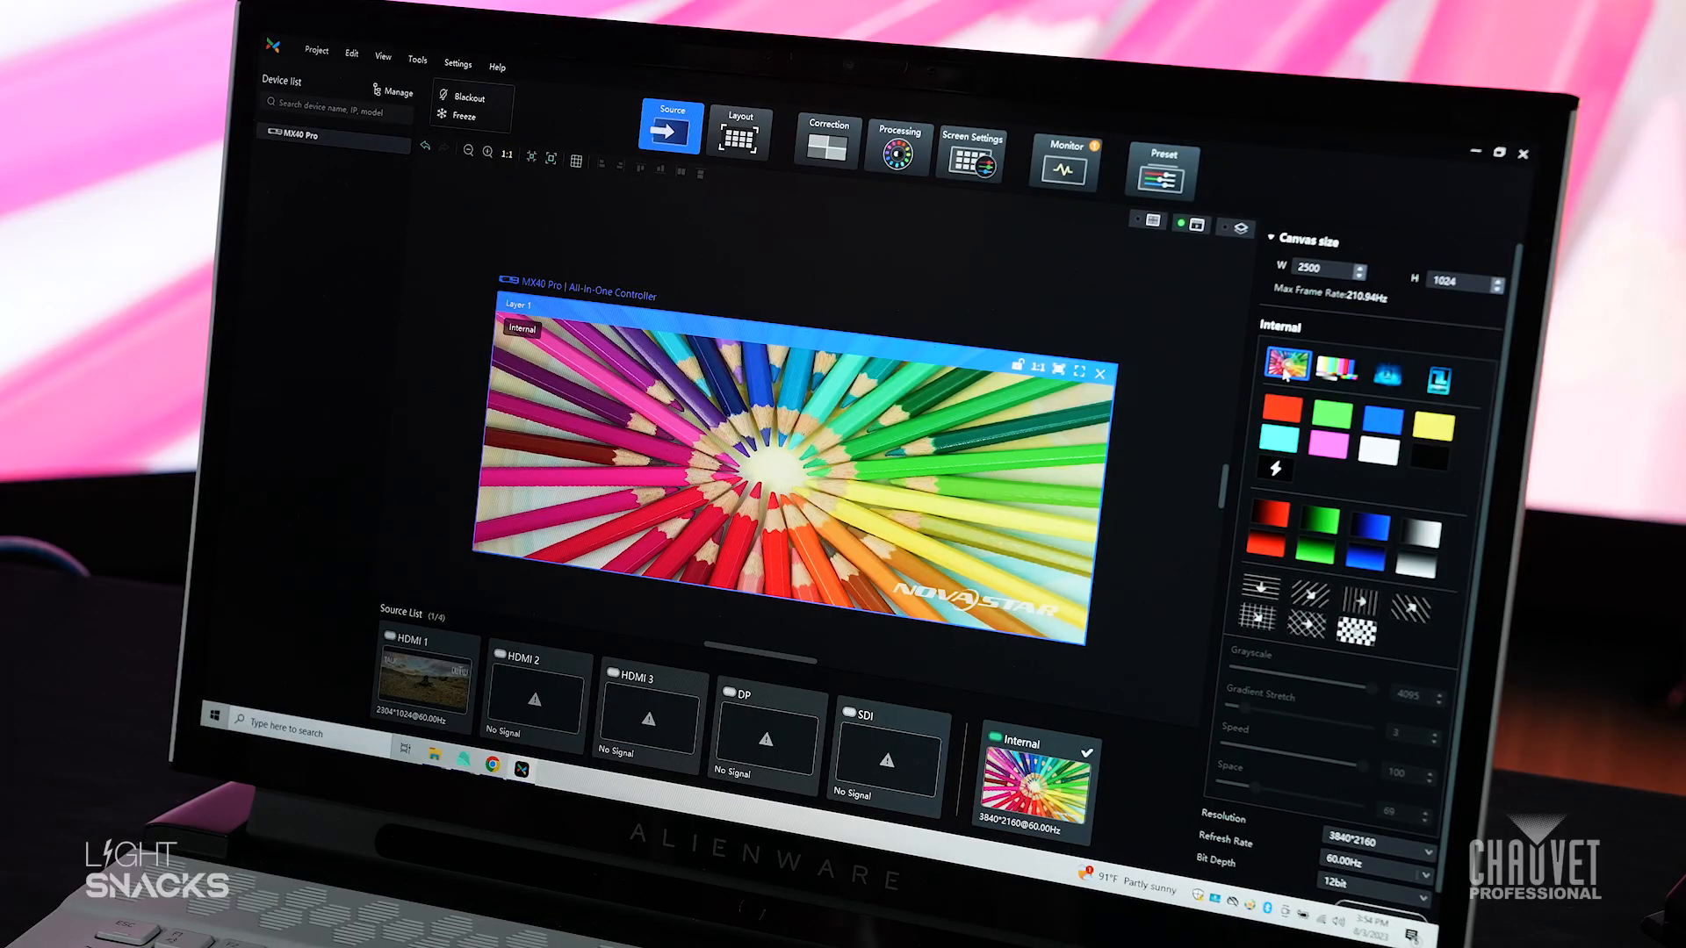
- Select the left HDMI 1 layer for resizing and bring in the internal generator source
{"action": "left_click", "coordinate": [1338, 370]}
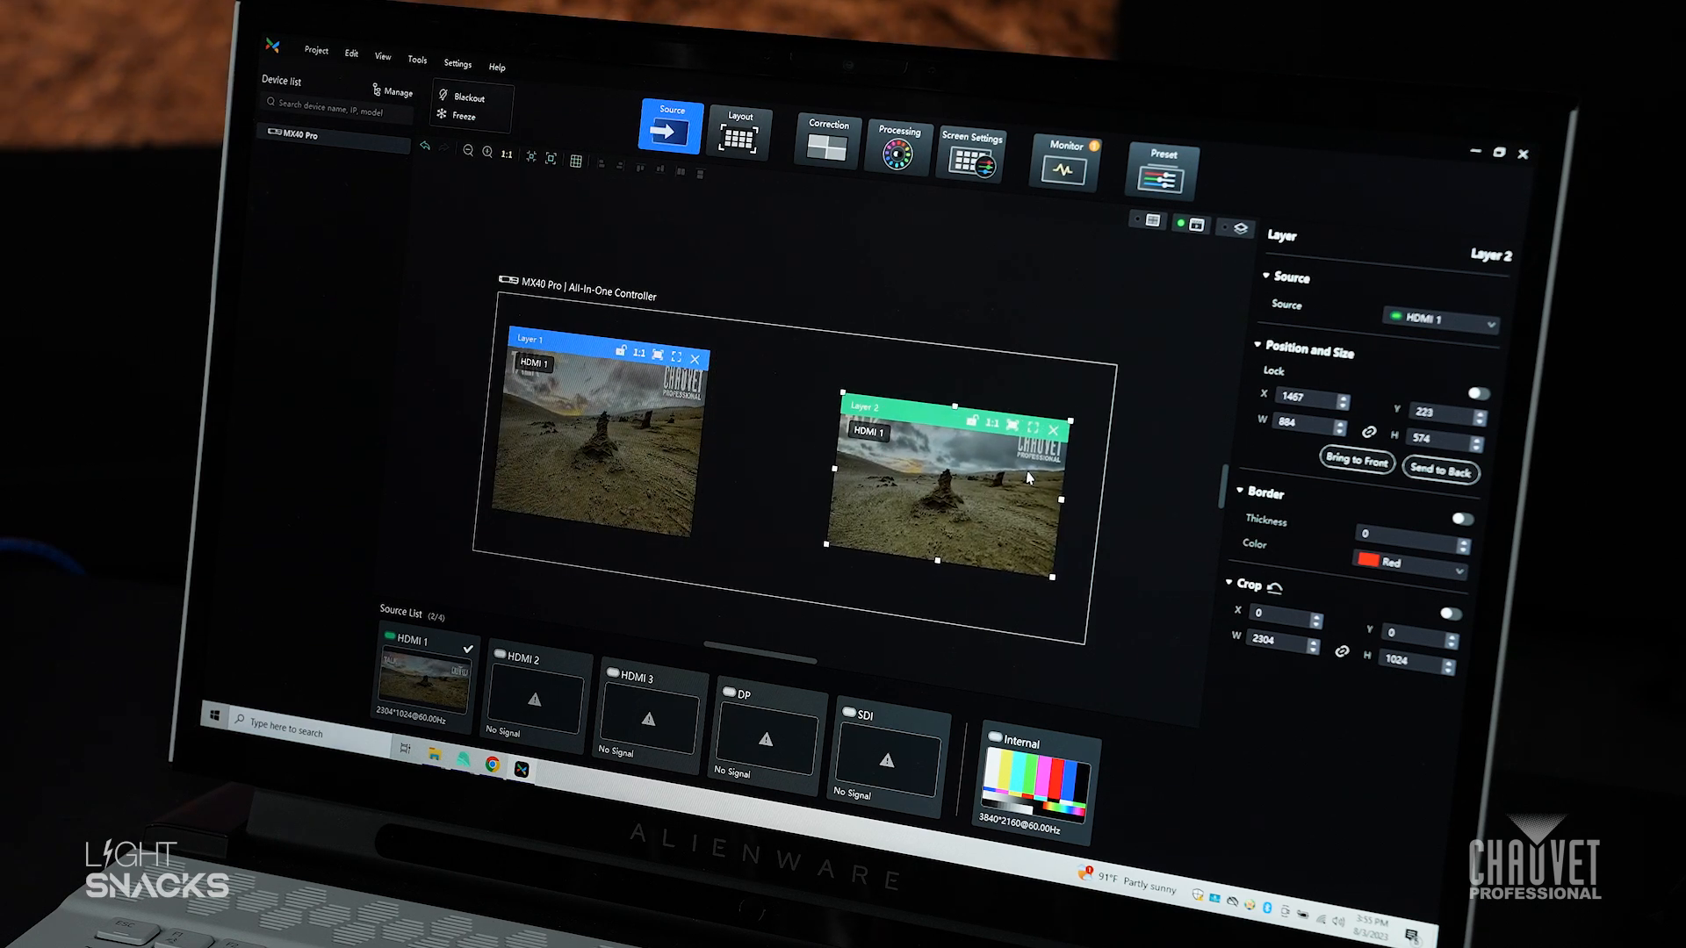
{"action": "left_click", "coordinate": [598, 451]}
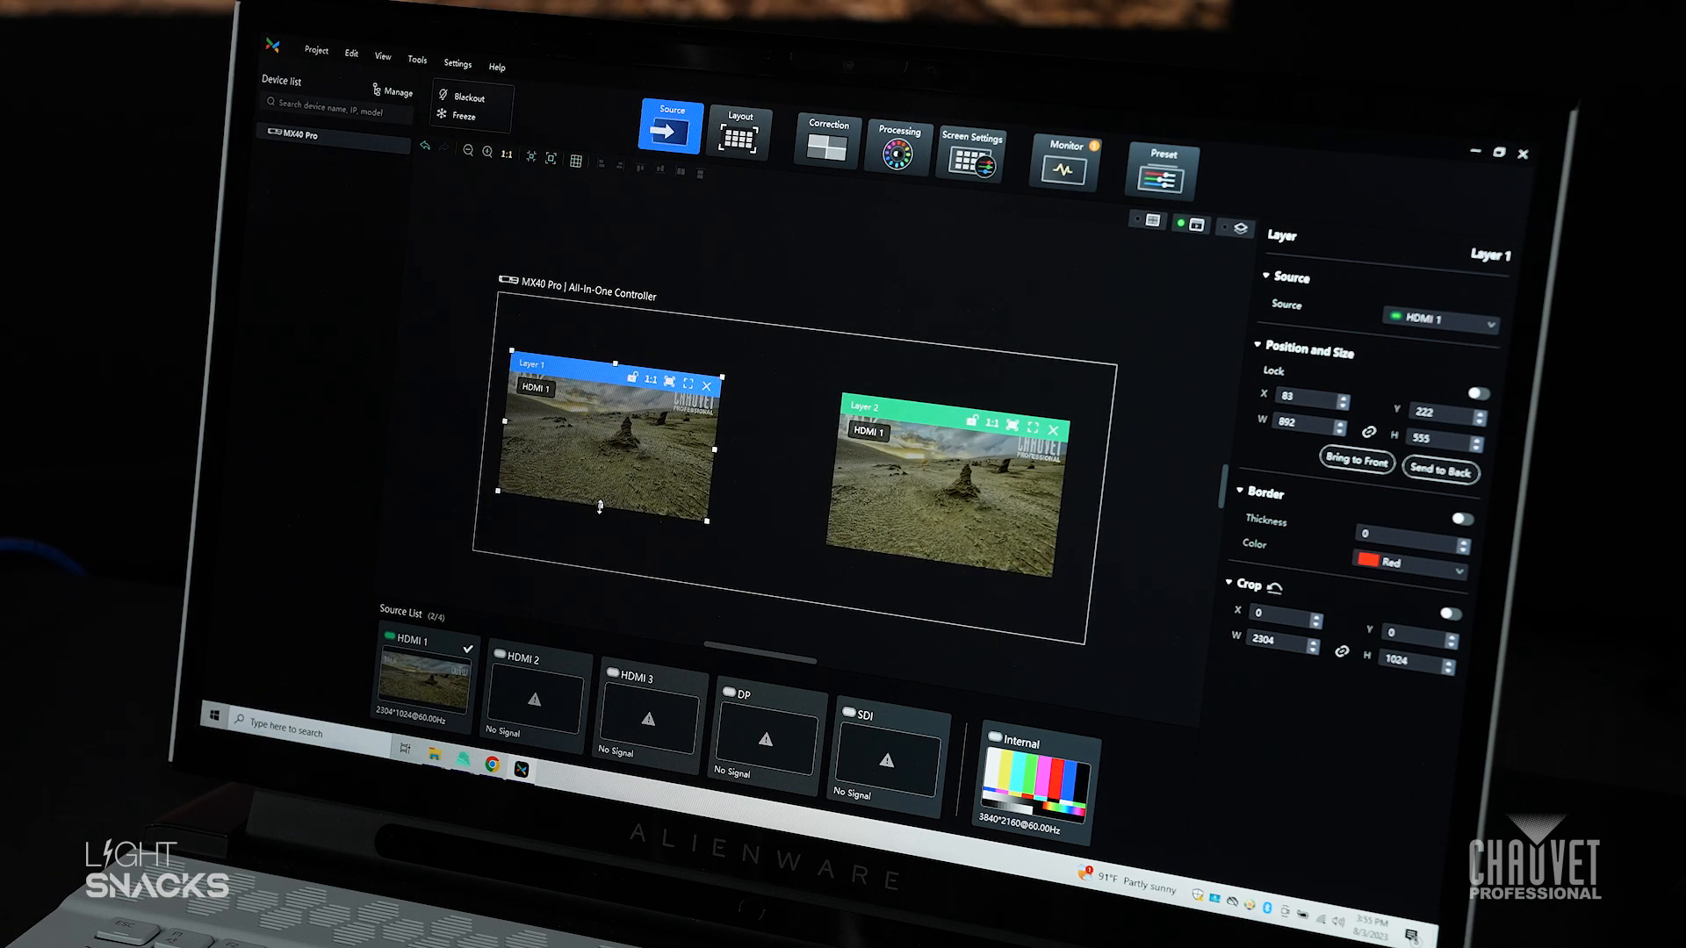
{"action": "left_click", "coordinate": [763, 731]}
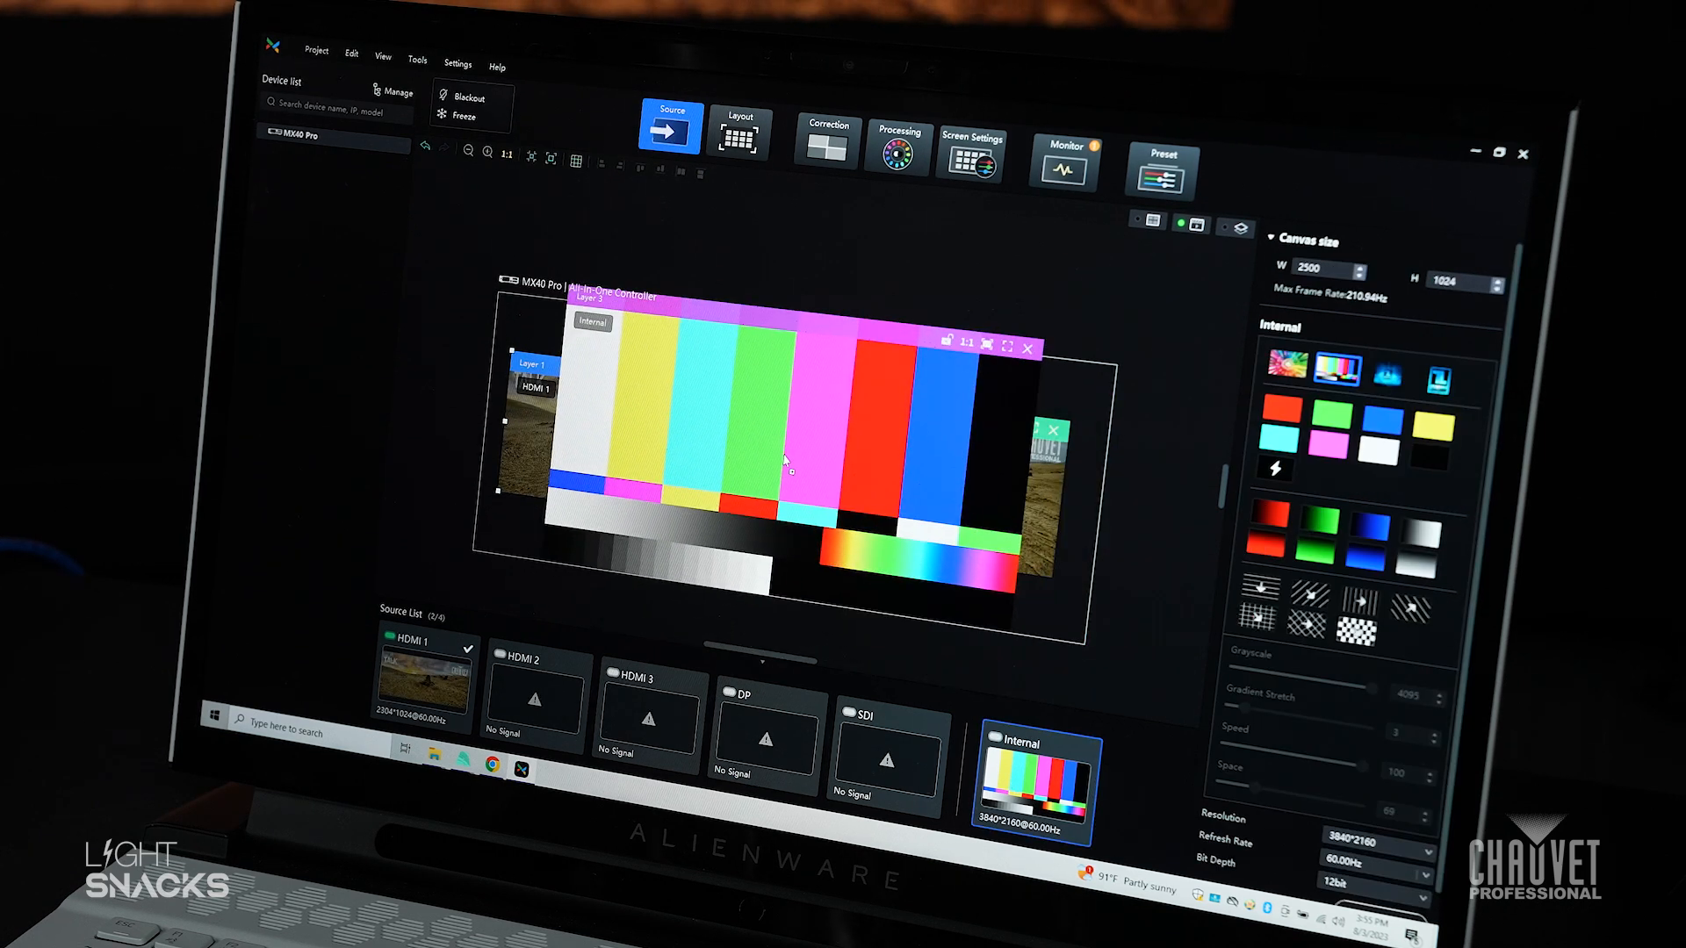
- Drop the colour-bar generator on the canvas and open its layer ordering menu
{"action": "left_click", "coordinate": [801, 431]}
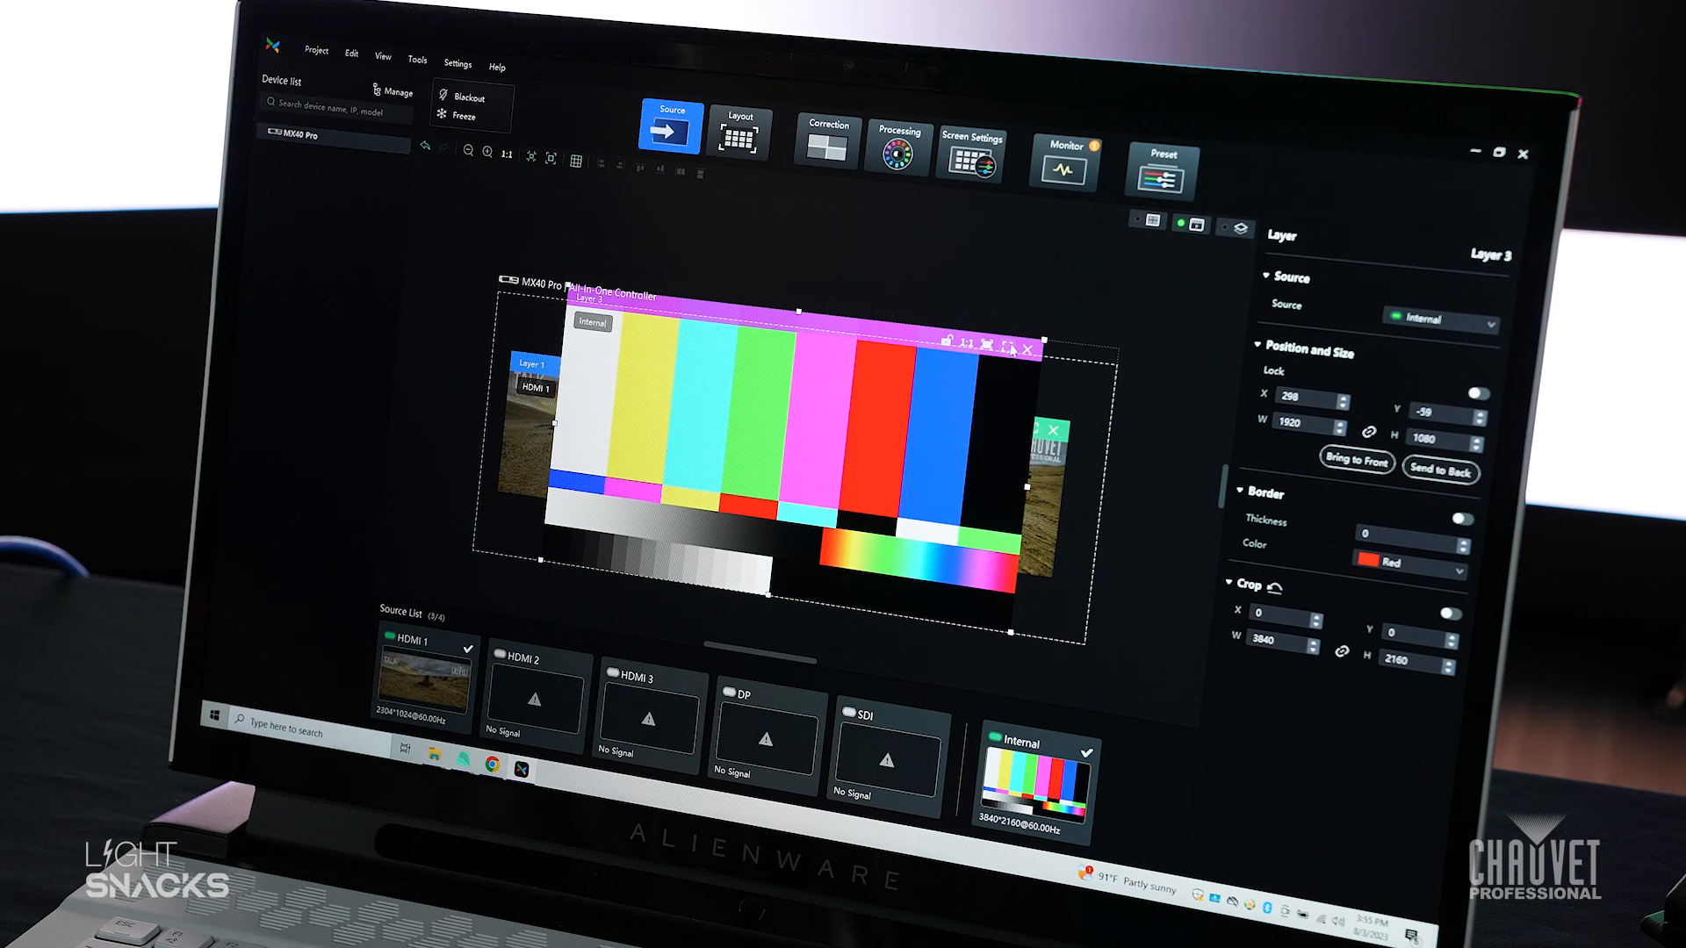
{"action": "right_click", "coordinate": [967, 408]}
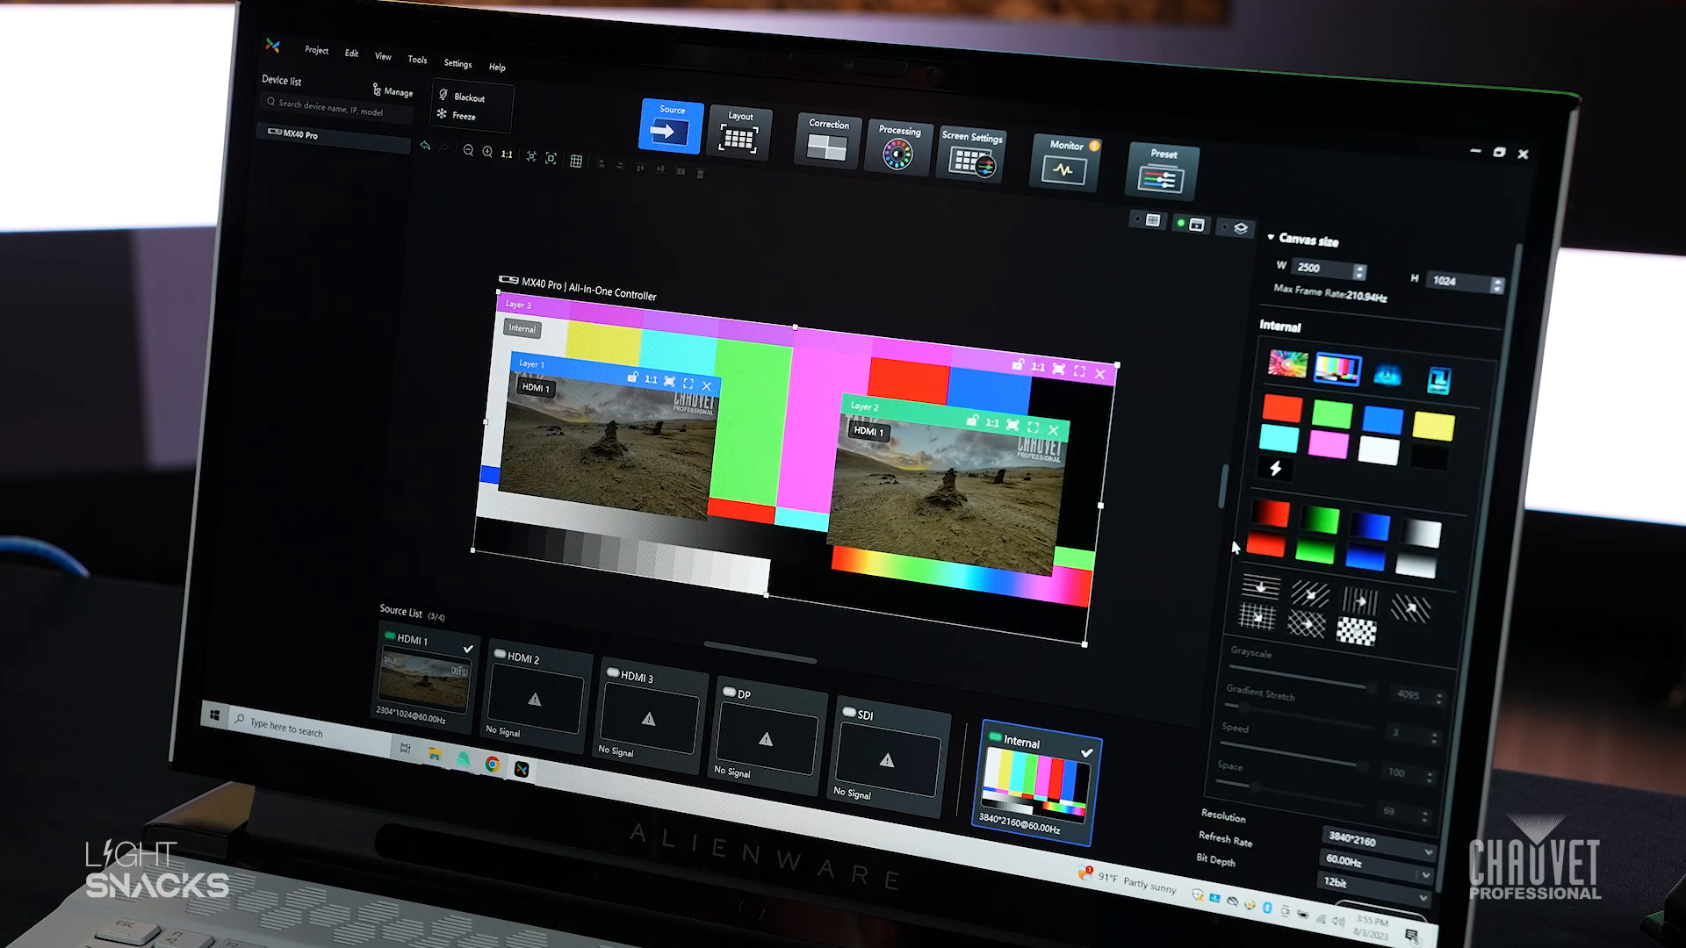
- Replace Layer 3's colour bars with a solid blue swatch
{"action": "left_click", "coordinate": [1427, 461]}
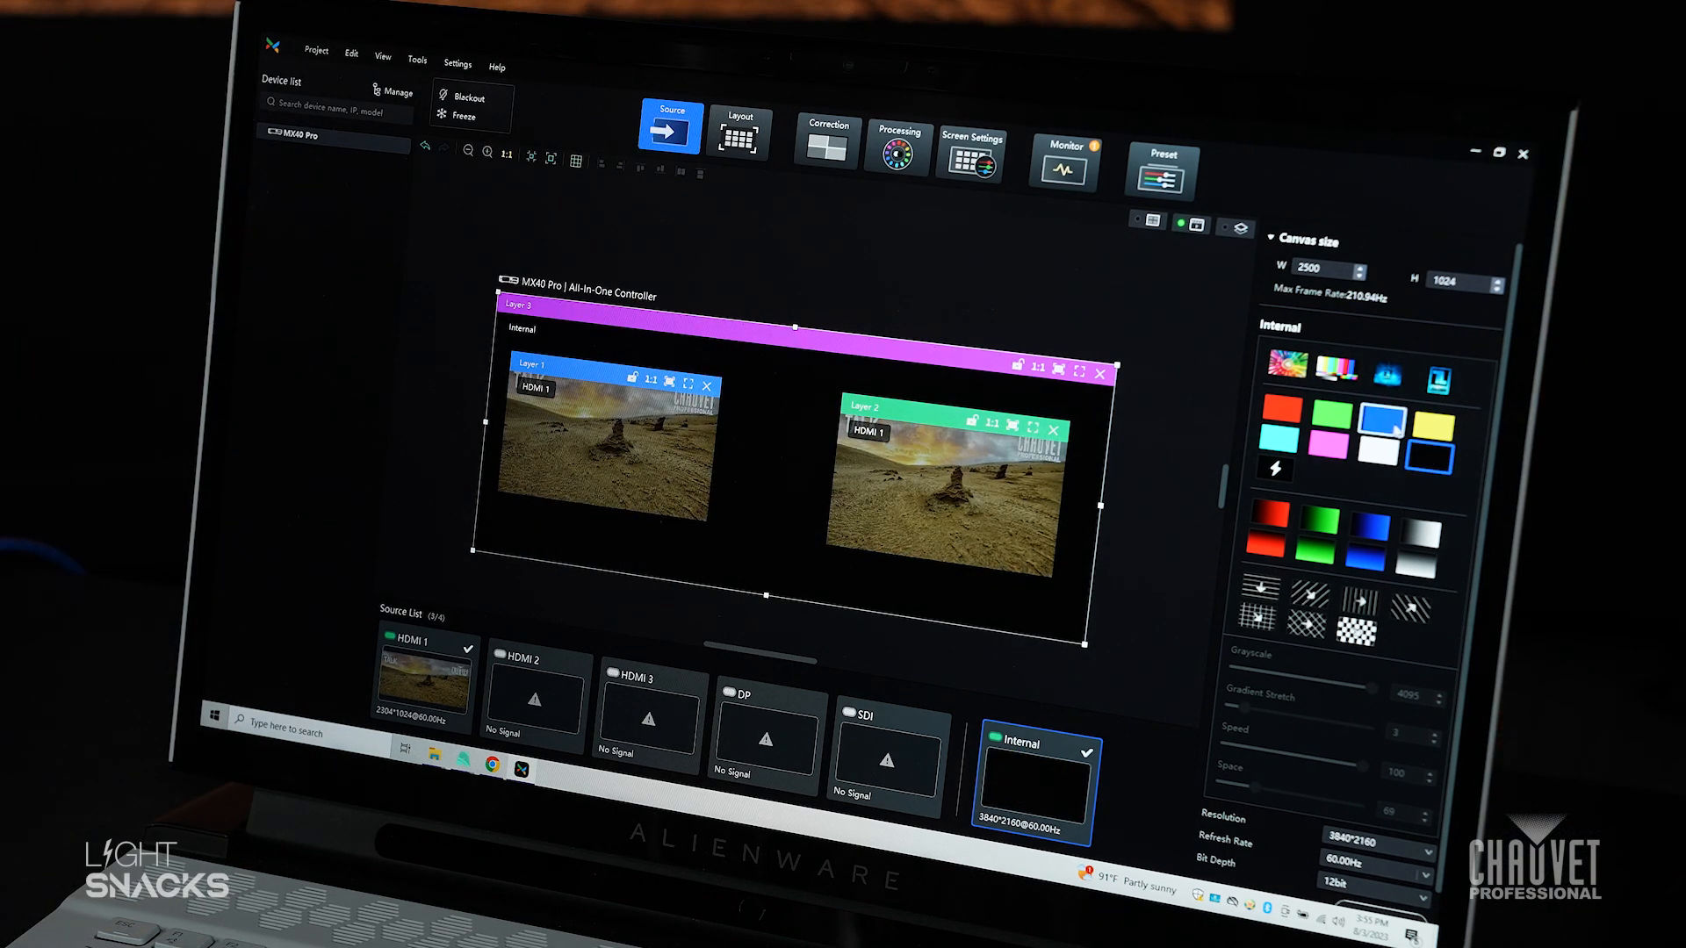
{"action": "left_click", "coordinate": [1378, 410]}
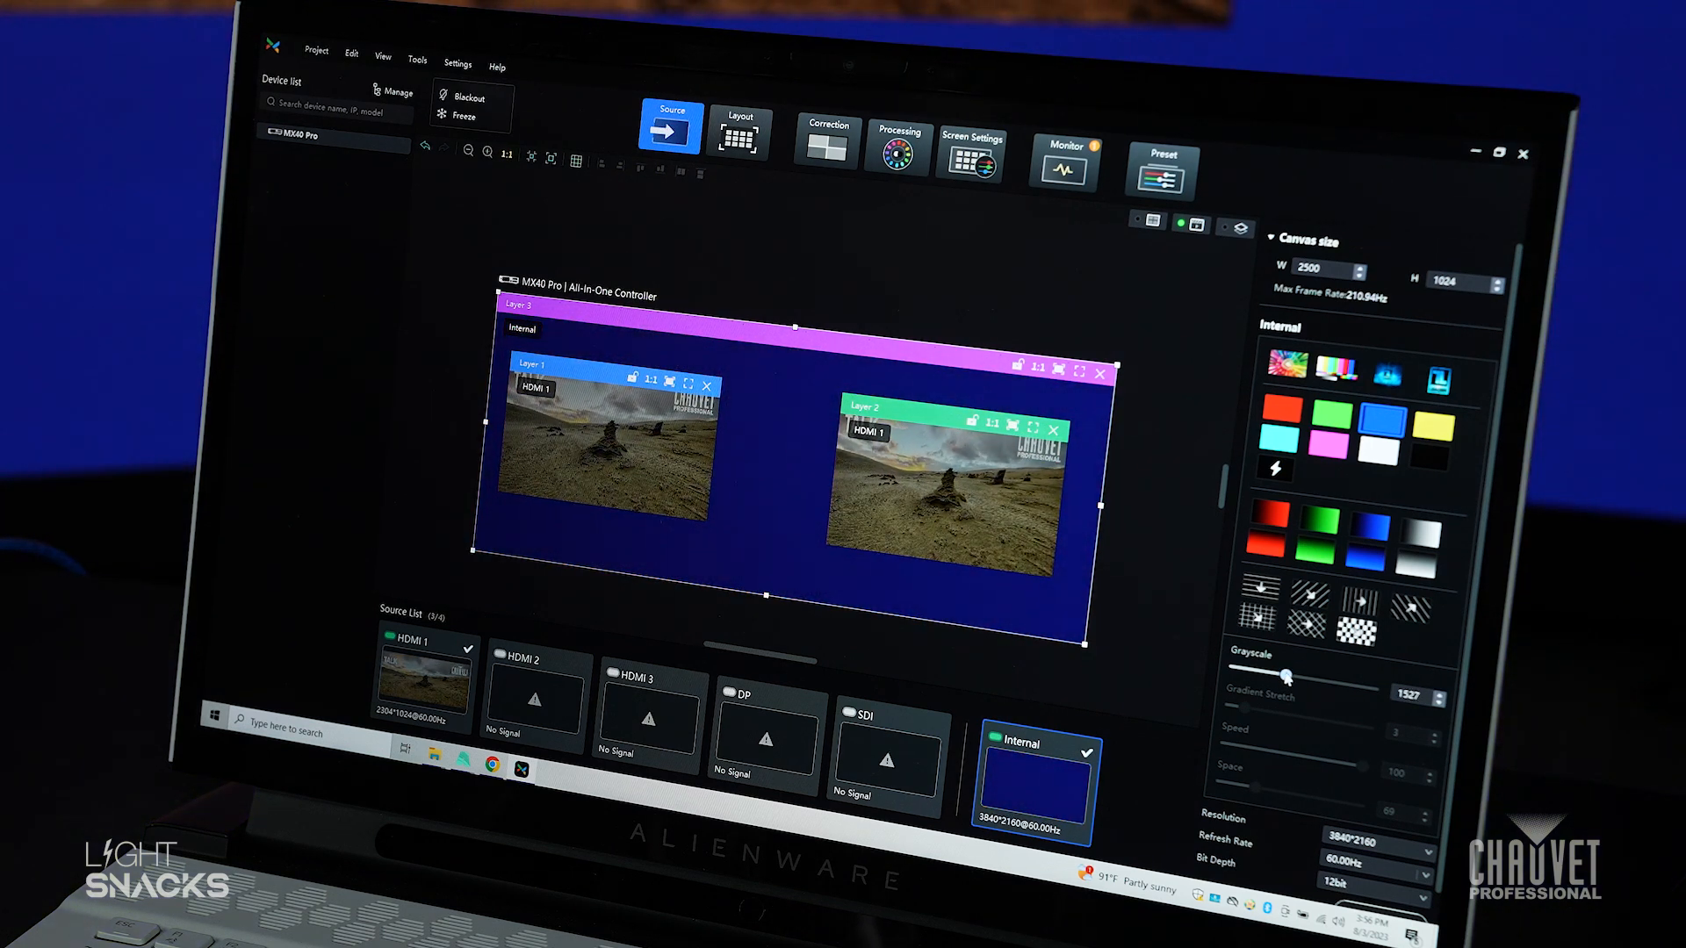
- Apply a gradient swatch to the backdrop and adjust Gradient Stretch
{"action": "left_click", "coordinate": [1369, 530]}
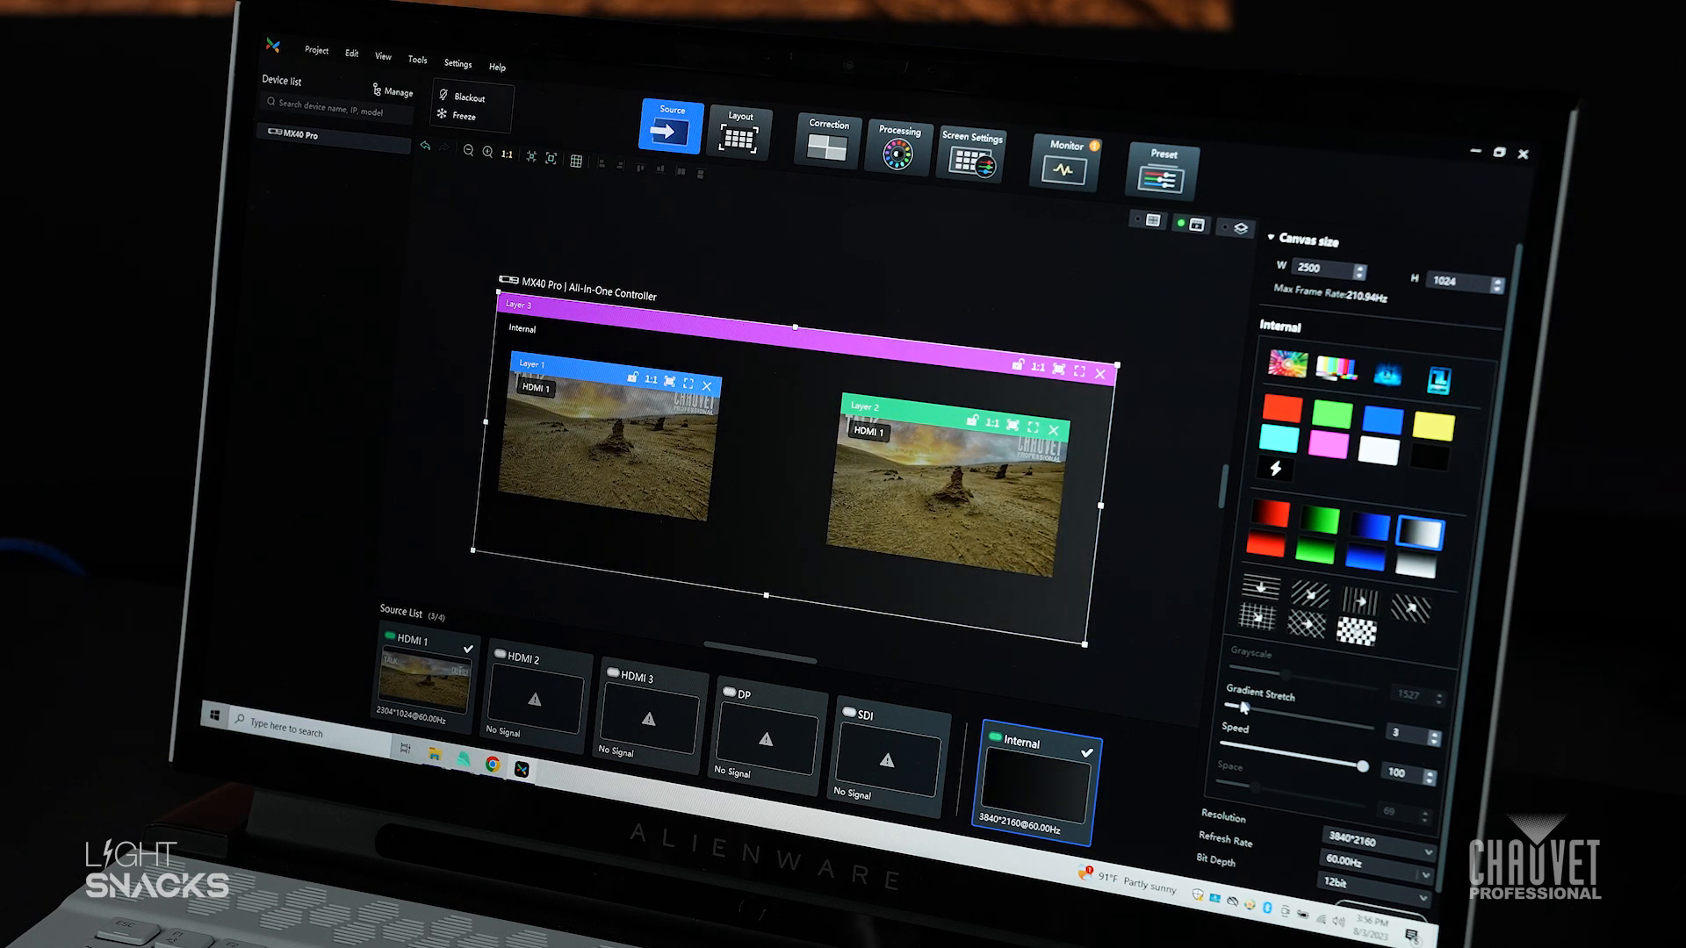
{"action": "left_click", "coordinate": [1366, 612]}
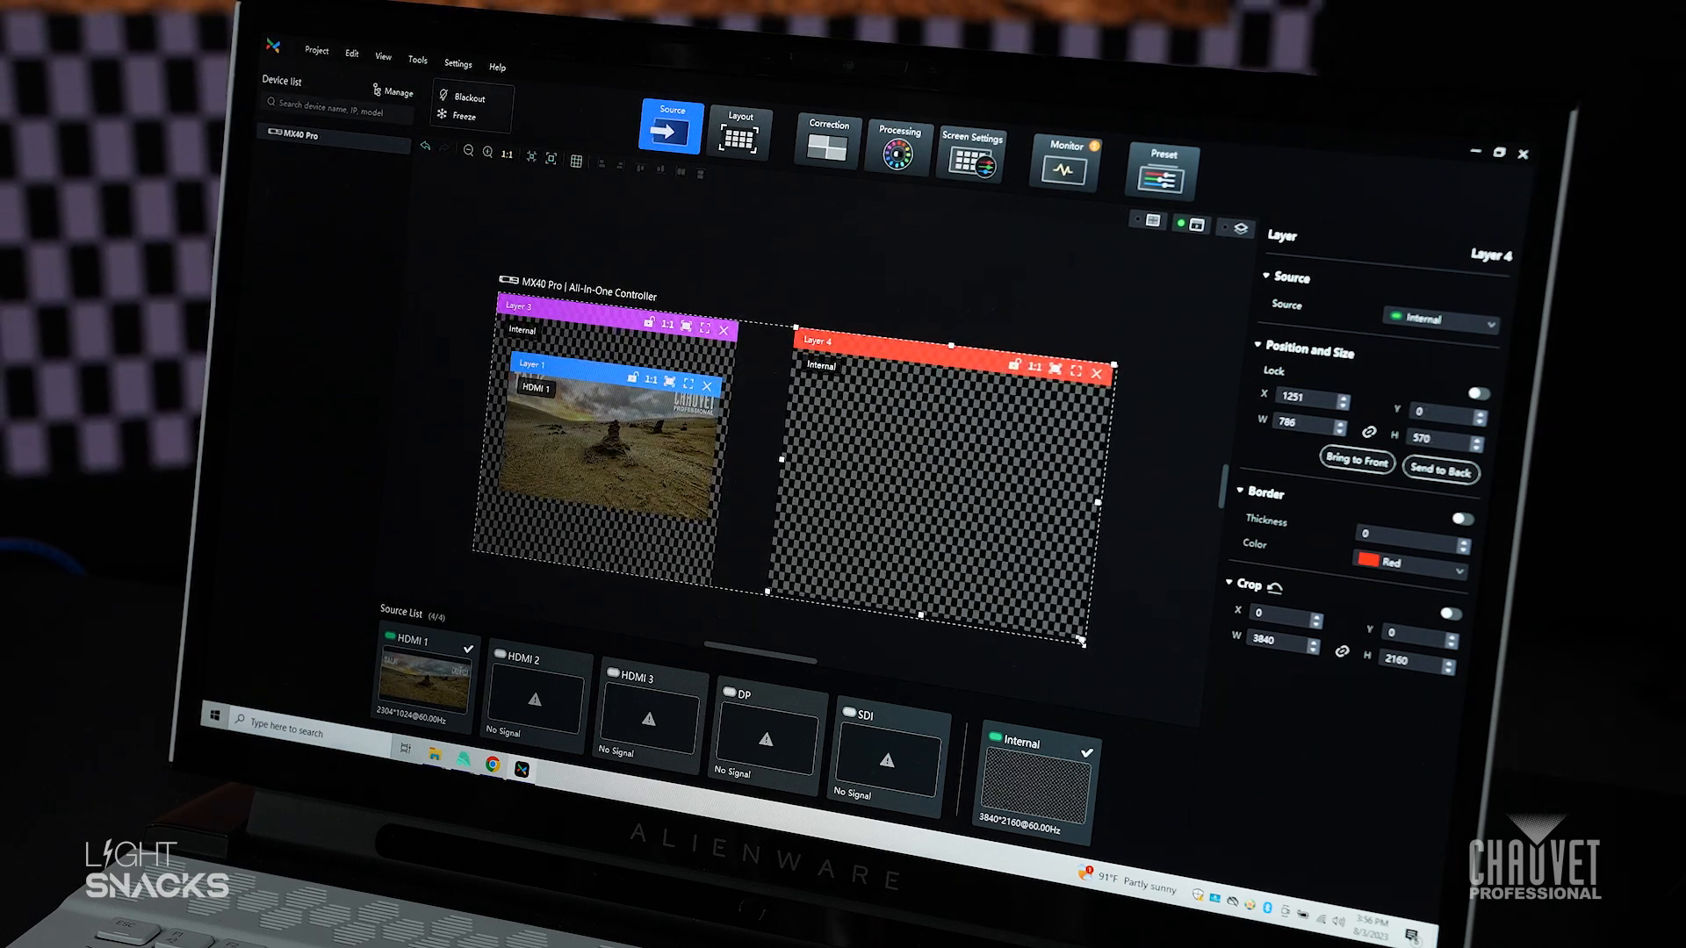
- Open the ordering options for the checkerboard Layer 4
{"action": "right_click", "coordinate": [923, 548]}
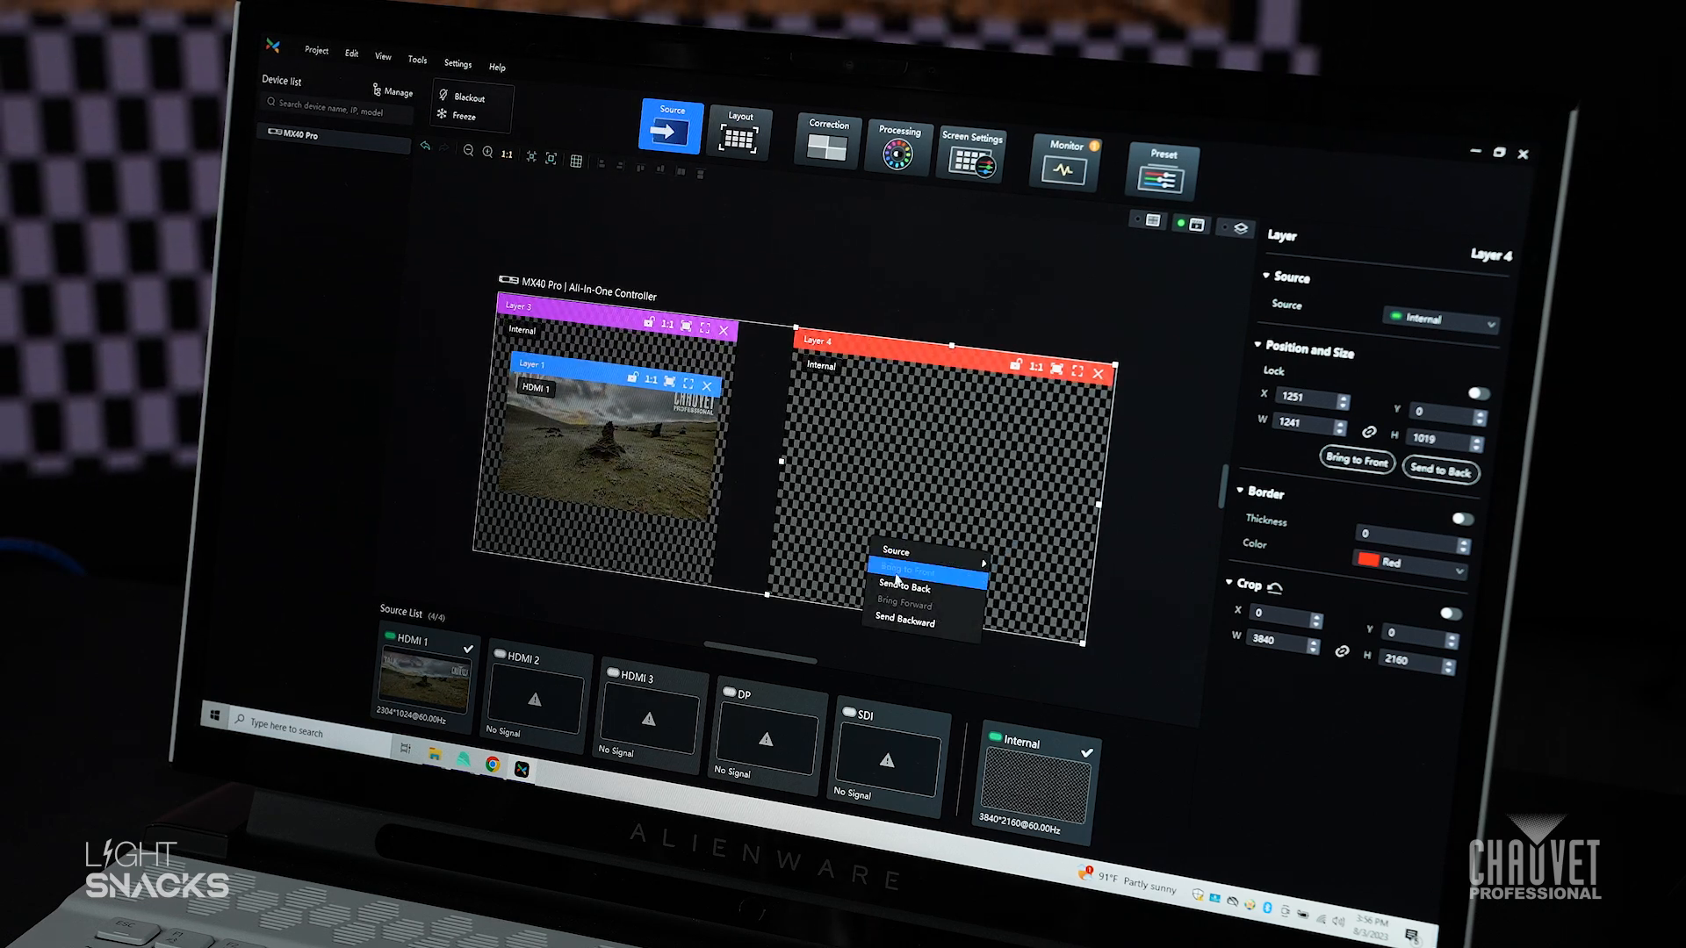